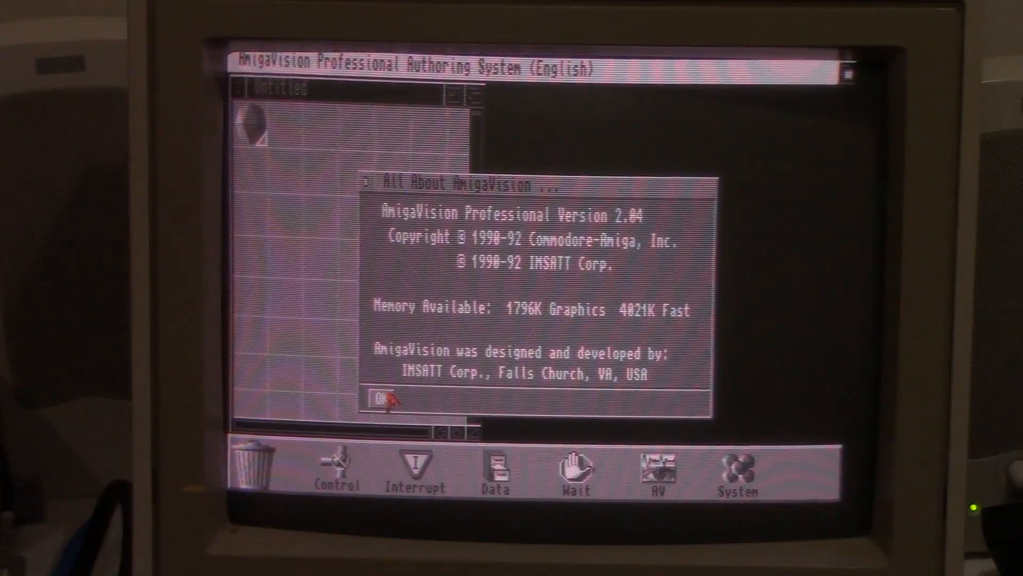
- Dismiss the About notice and load the reference flow from the XFER500:10MARC_16 drawer
left_click(377, 397)
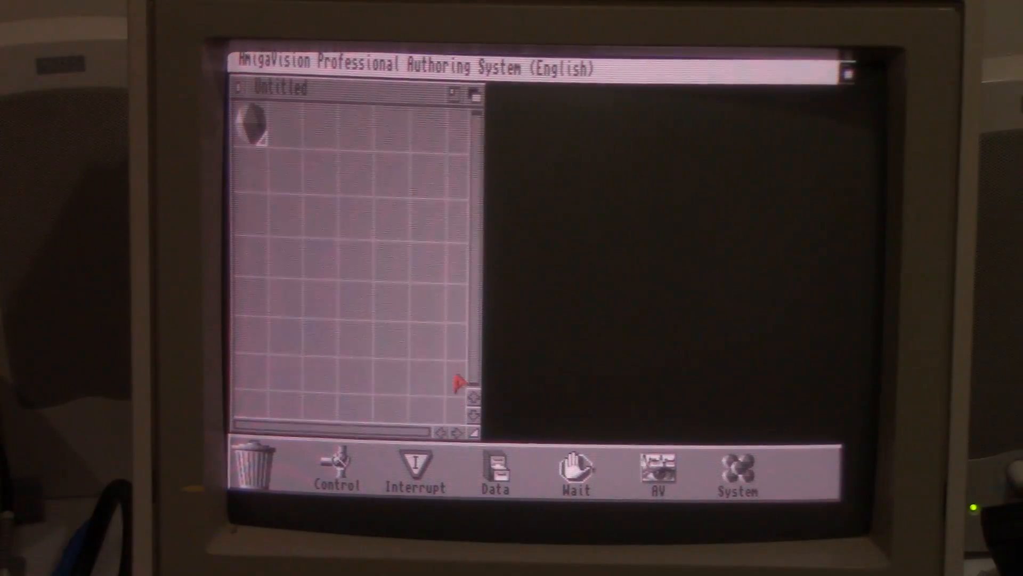
mouse_move(417, 176)
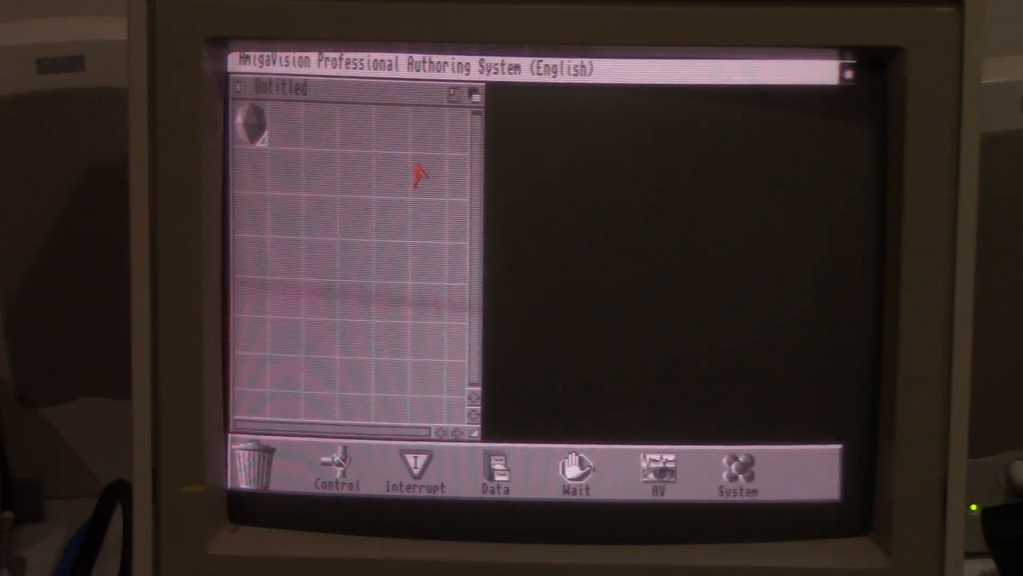
left_click(262, 65)
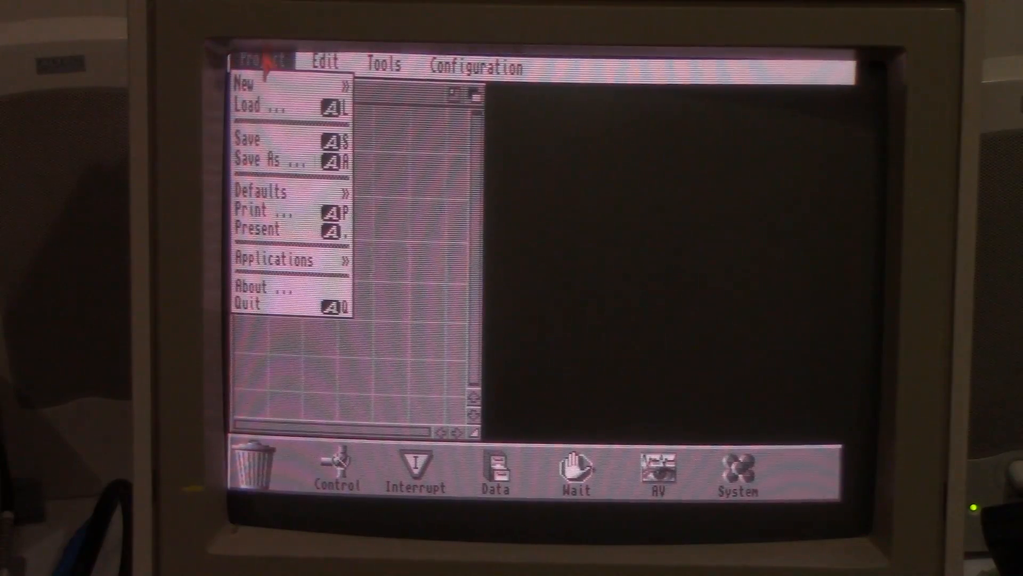
left_click(251, 104)
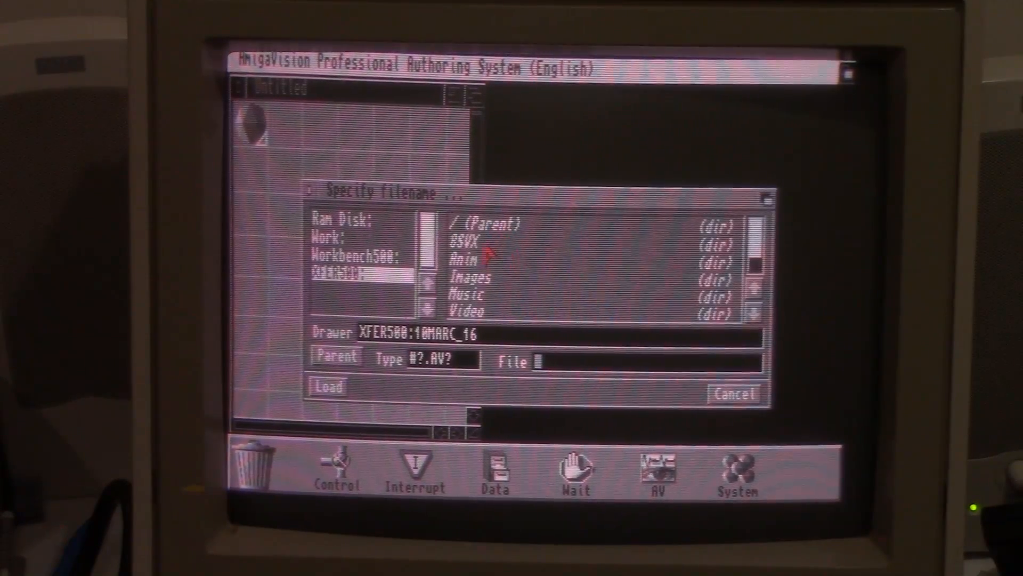
left_click(328, 386)
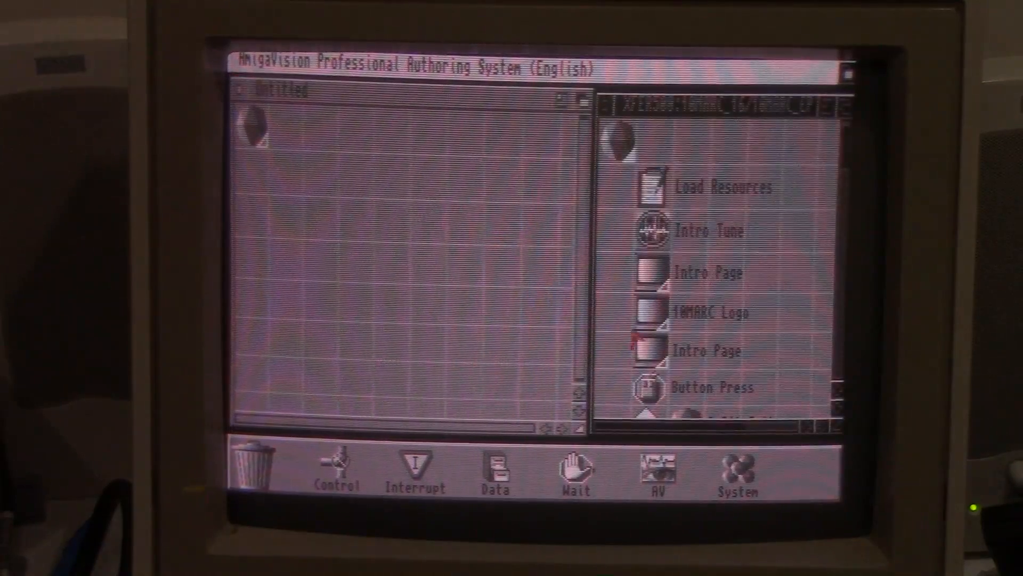
mouse_move(744, 267)
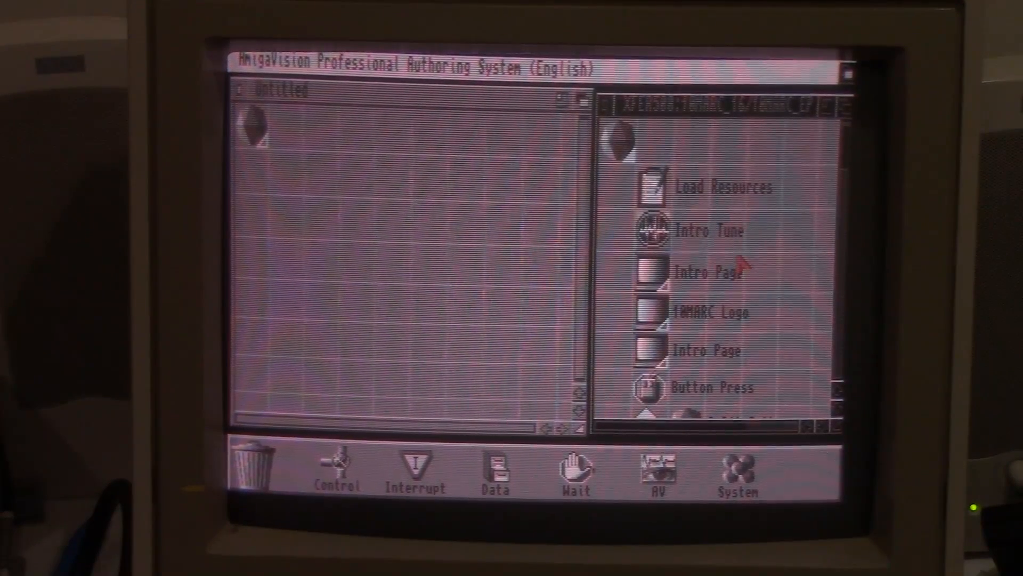
mouse_move(372, 209)
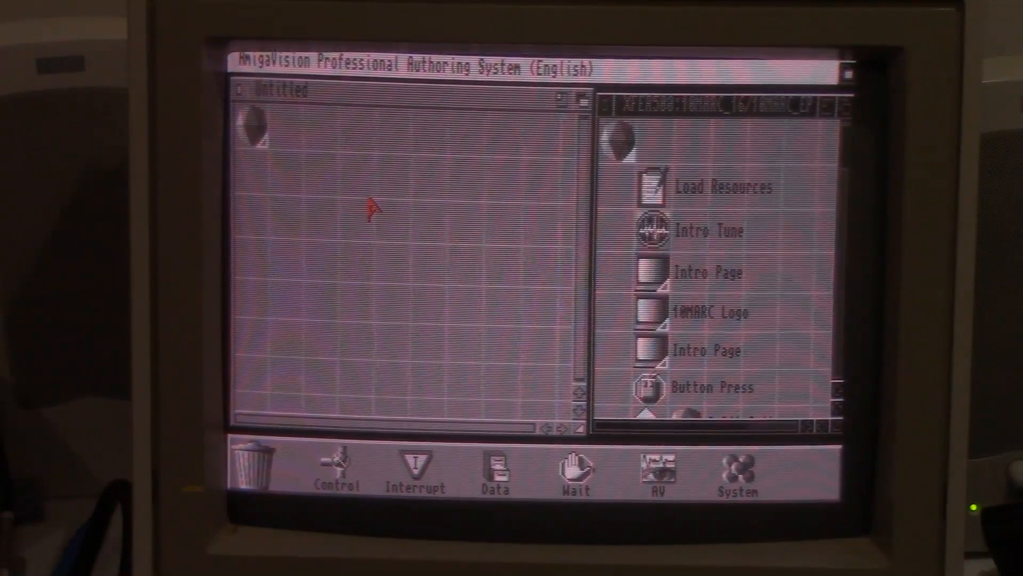
mouse_move(345, 176)
type("10MARC Pres")
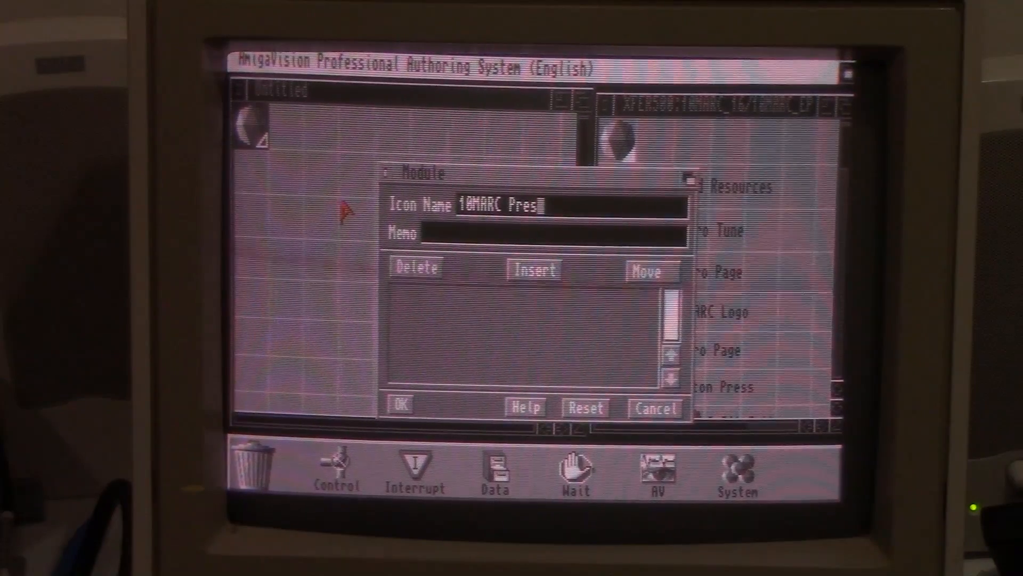
- Name the root module icon '10MARC Presentation' and confirm it
type("entation")
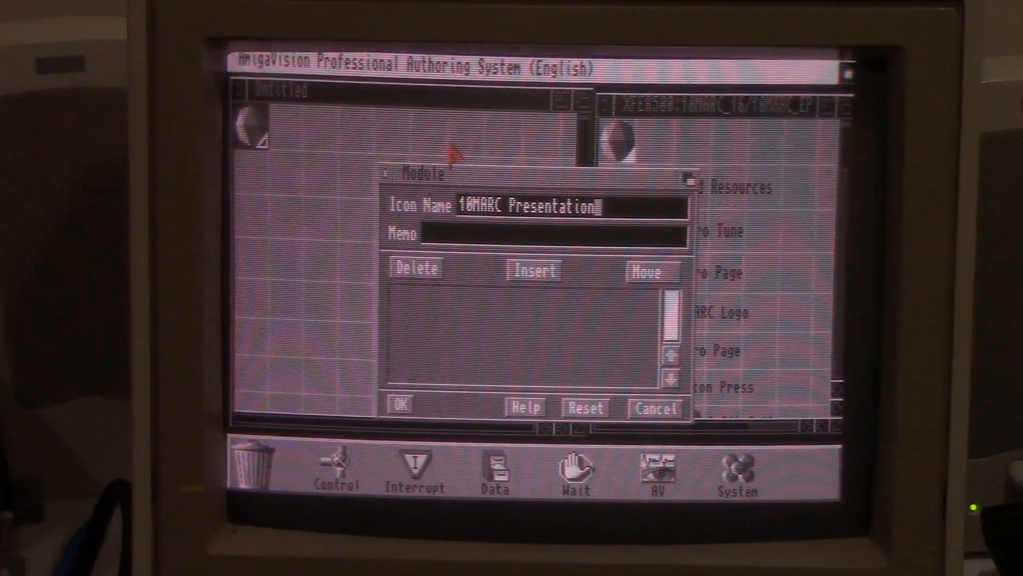
left_click(398, 405)
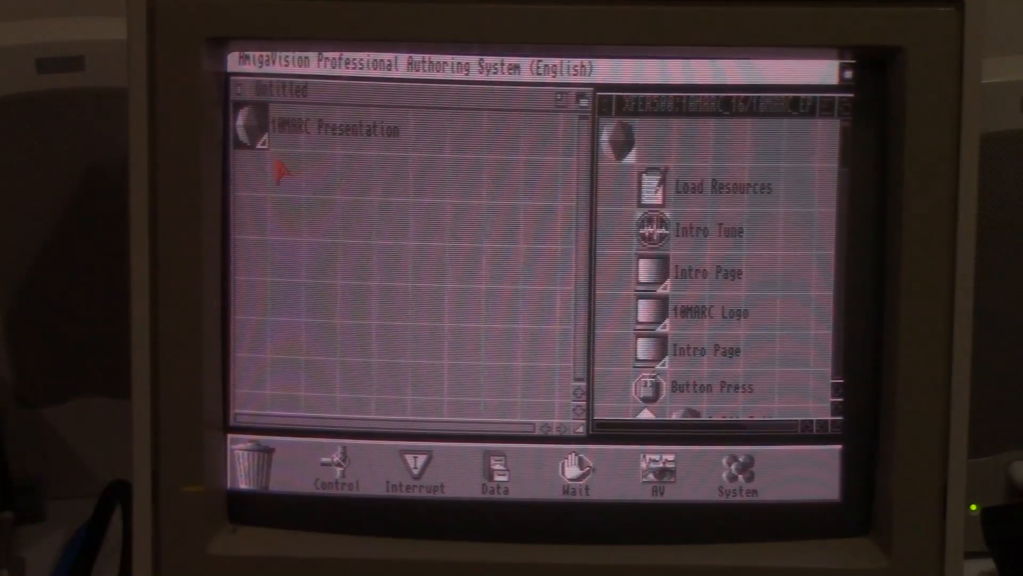
mouse_move(544, 245)
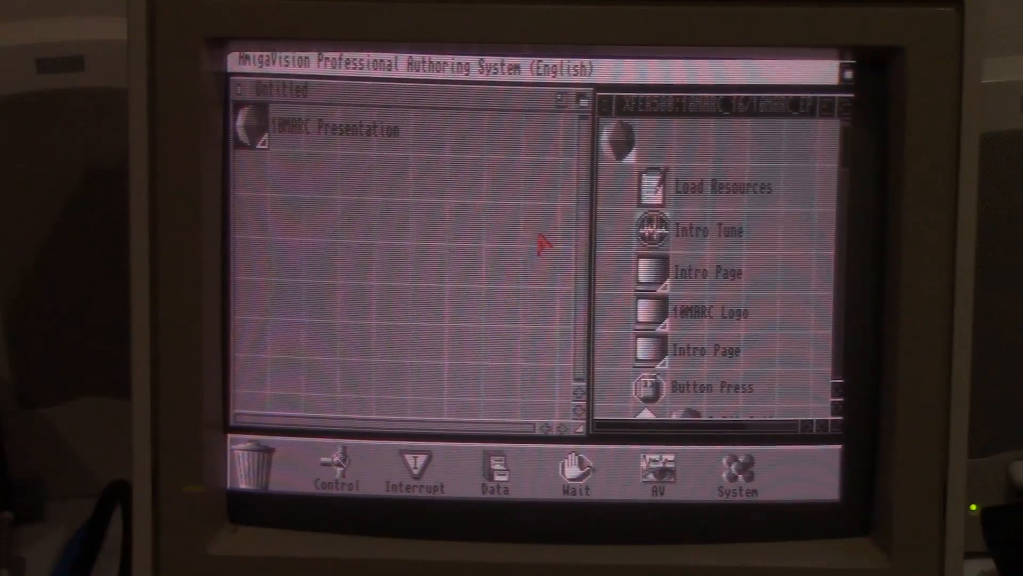
mouse_move(457, 186)
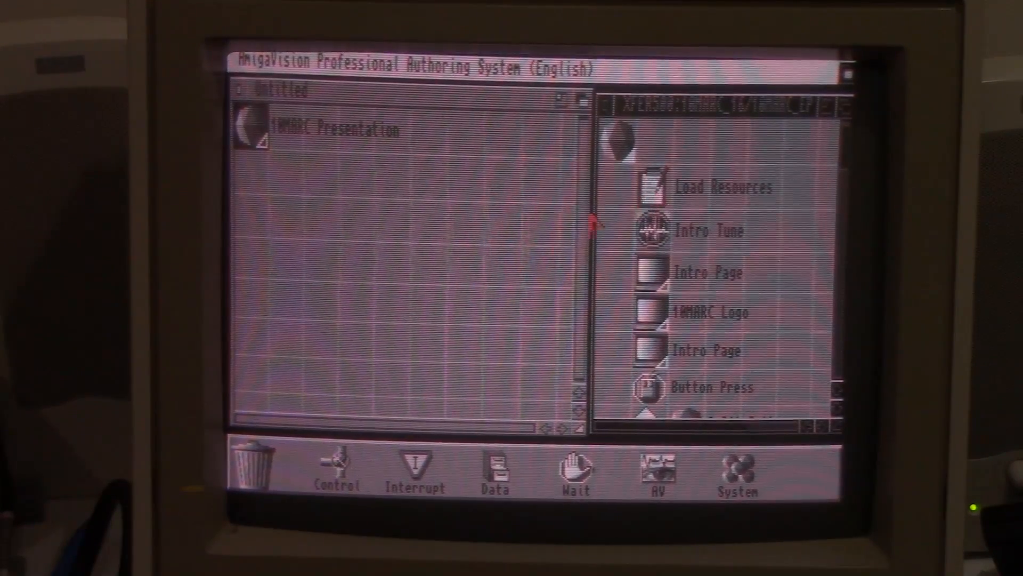
mouse_move(460, 320)
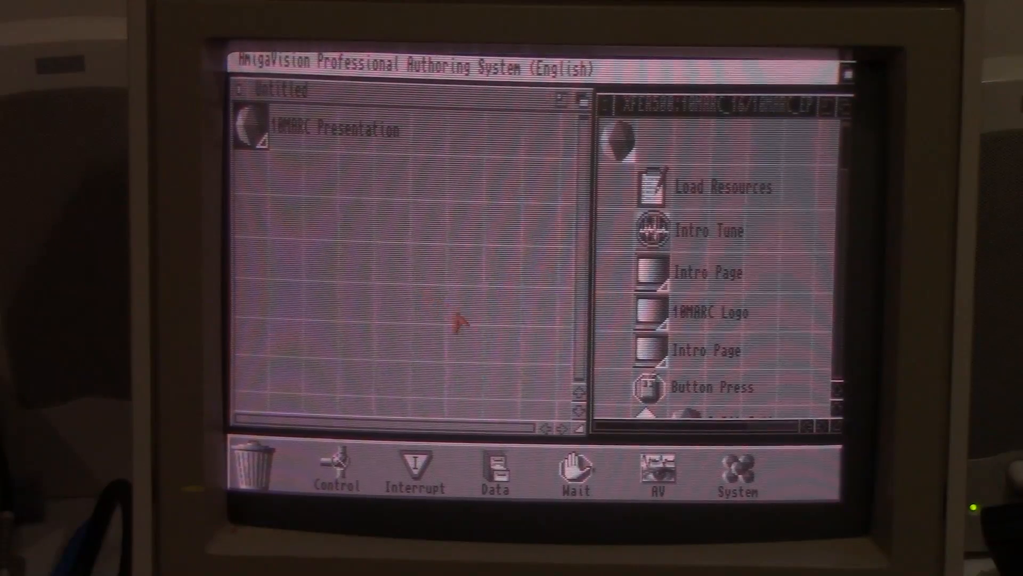
mouse_move(492, 345)
type("Load Resources")
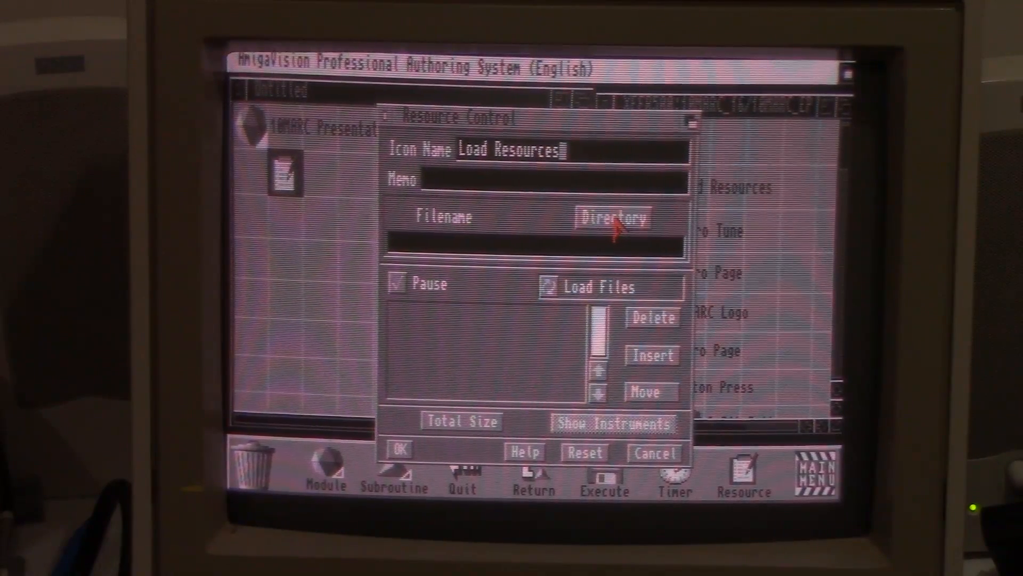
- Add the Mushroom.8svx sample and 8 Bit Story music to the Load Files list
left_click(609, 218)
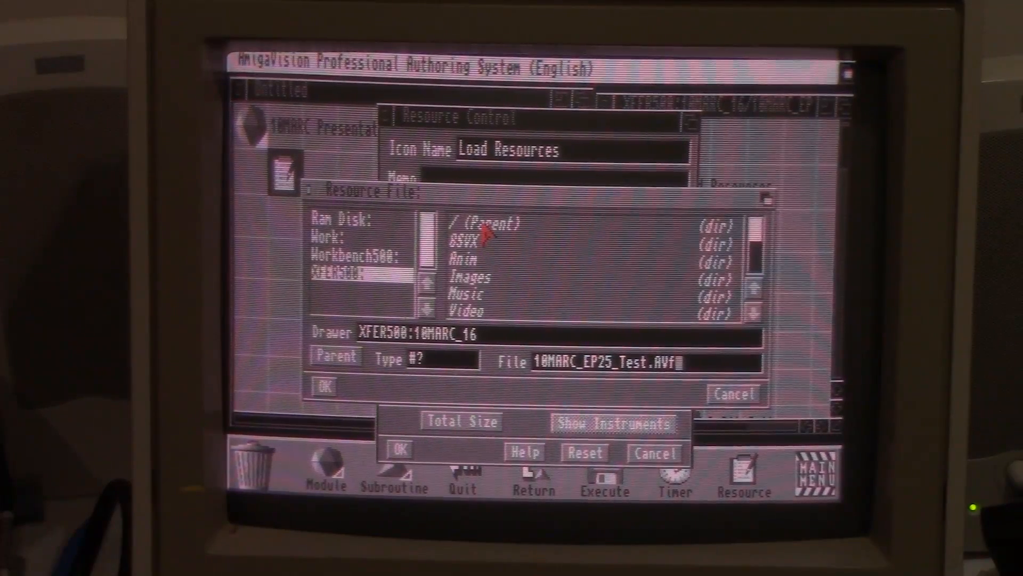
double_click(459, 238)
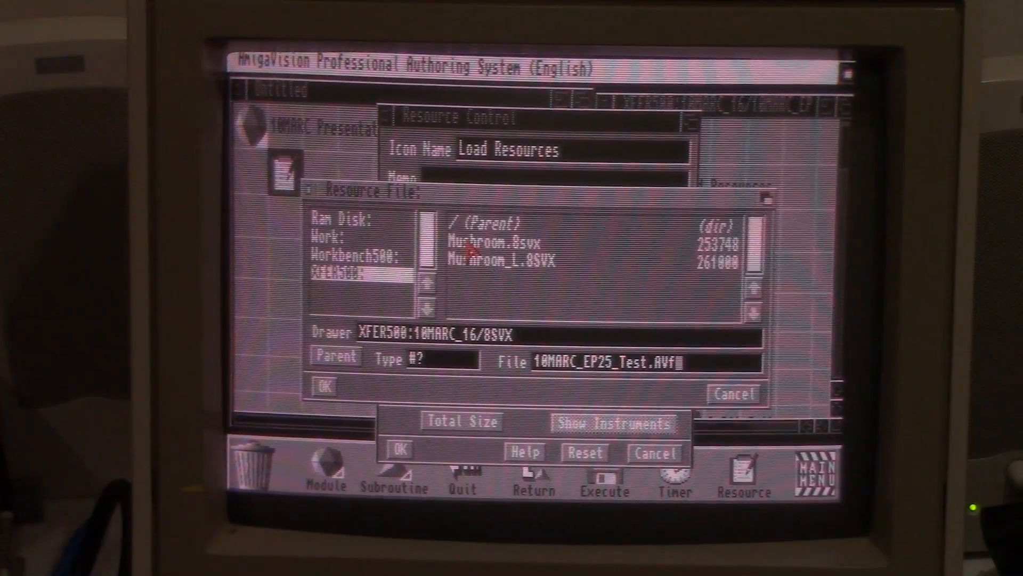
left_click(496, 240)
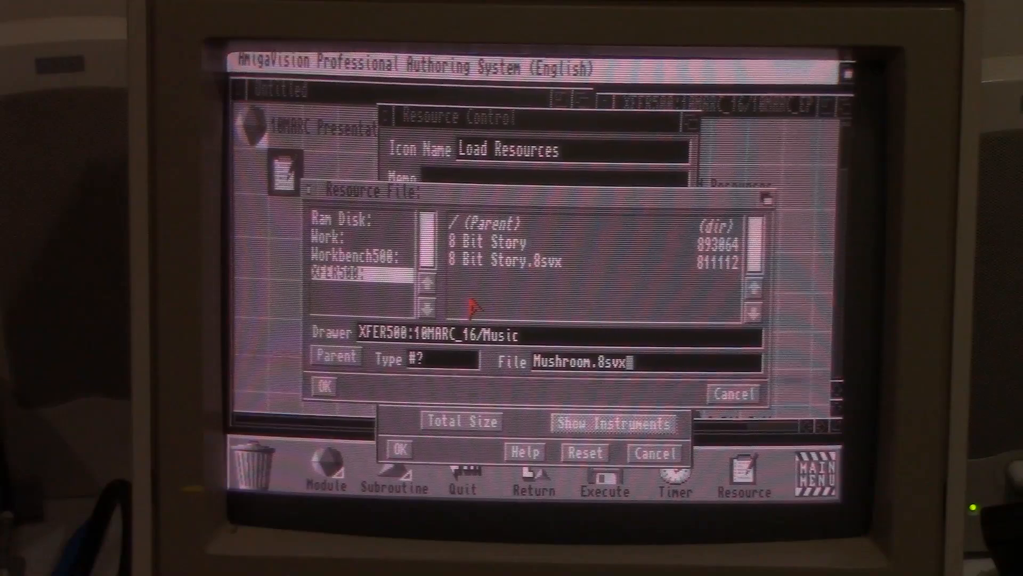
left_click(495, 242)
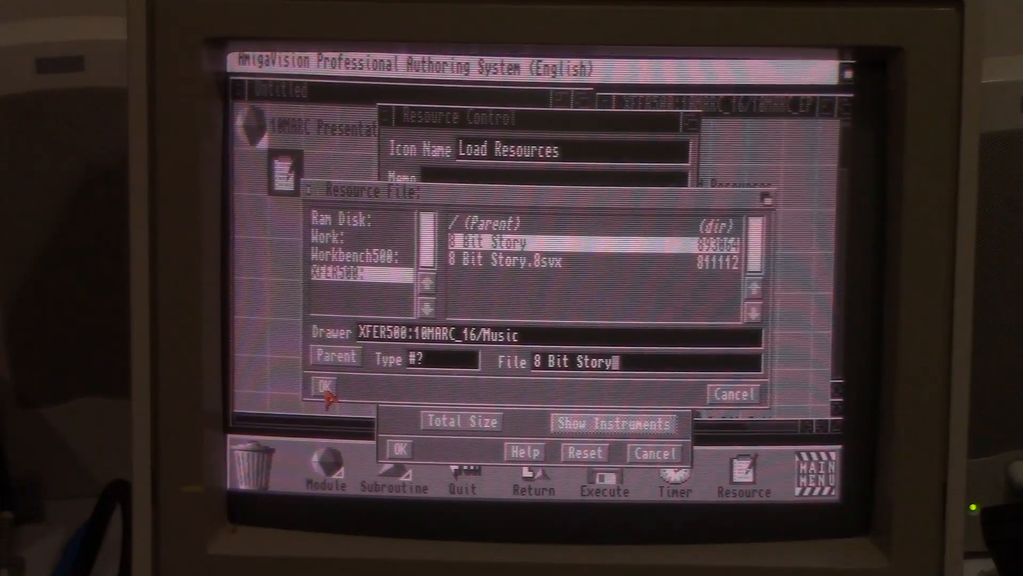
left_click(323, 381)
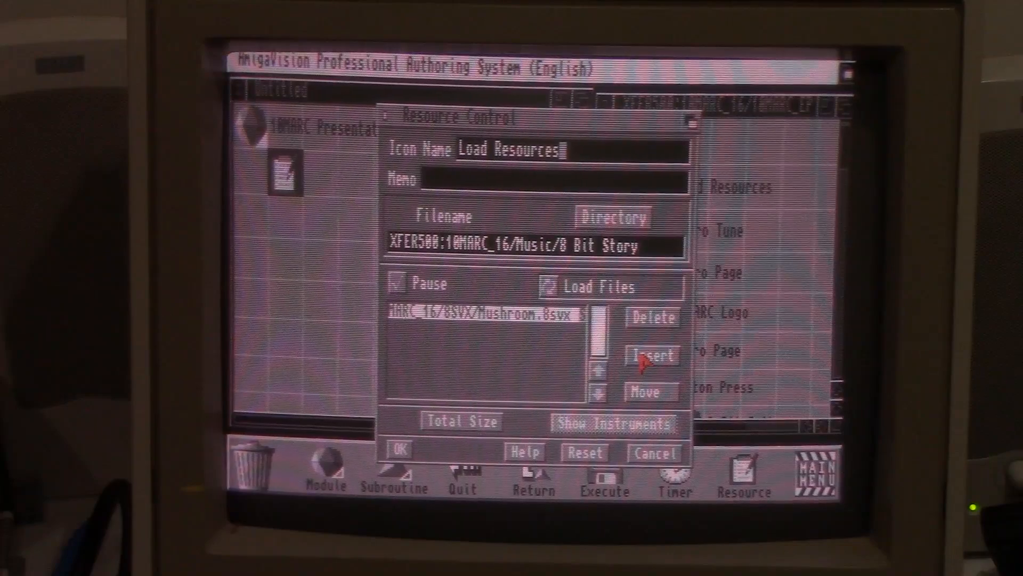
left_click(651, 355)
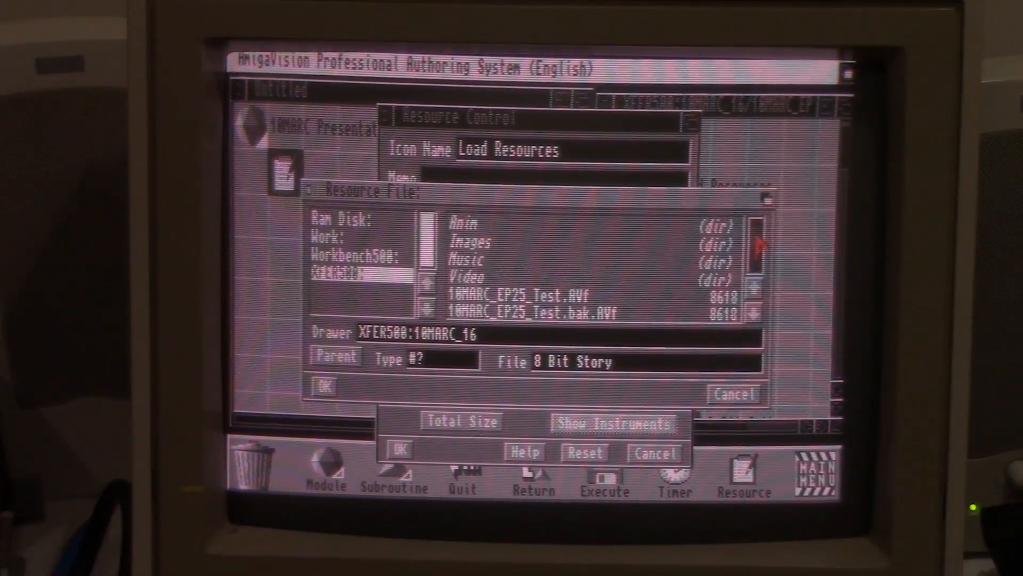
- Add 10MARC_Logo_16.IFF to the preload list and accept the Resource Control settings
double_click(476, 245)
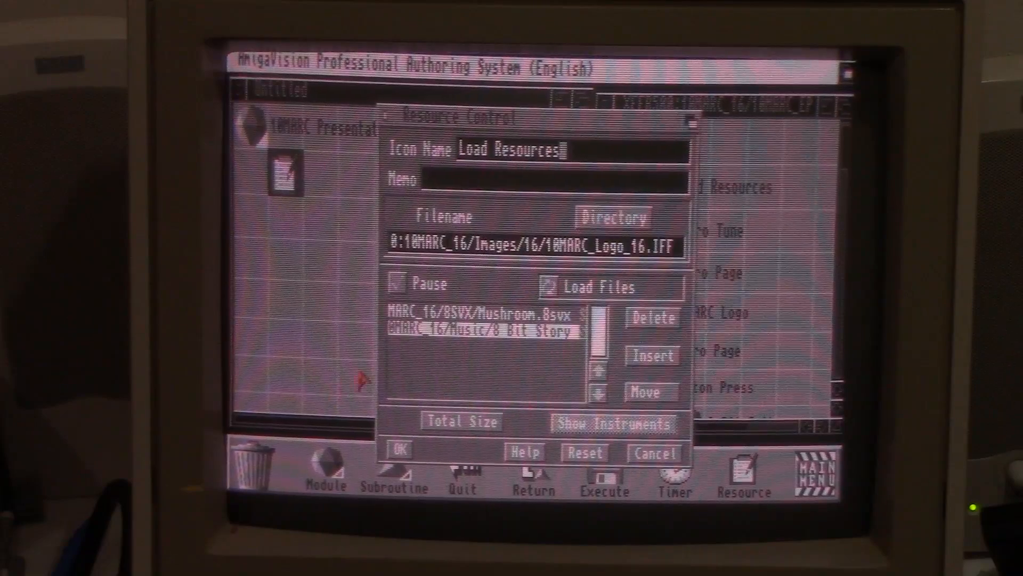
left_click(650, 354)
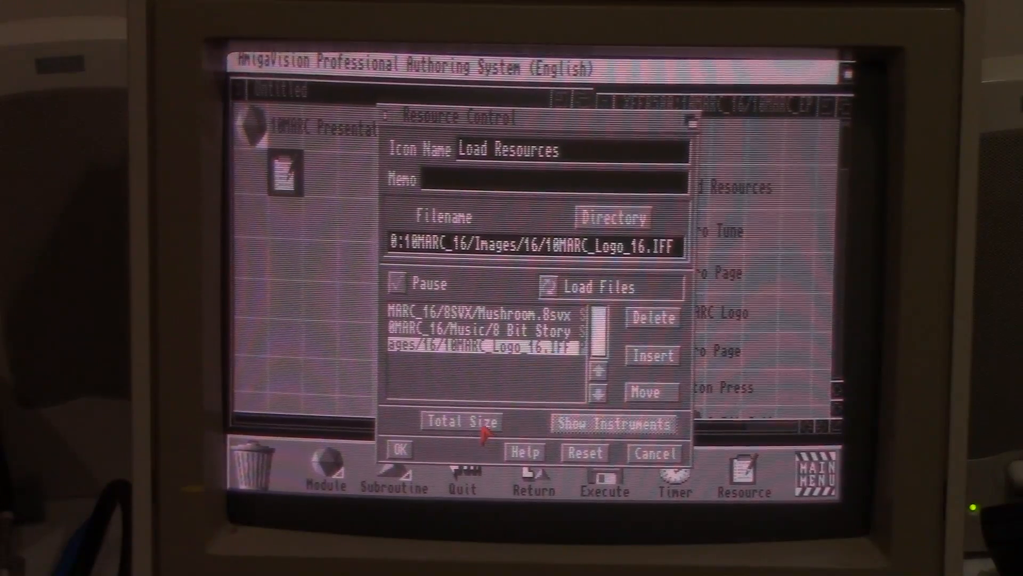
left_click(462, 422)
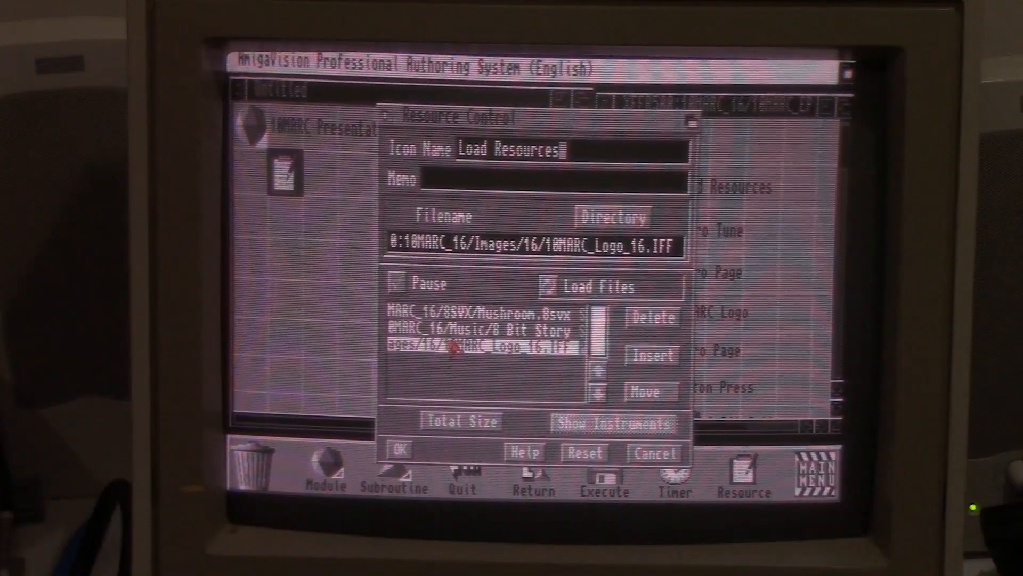
- Place a Sound step named Intro Tune under Load Resources from the audio/video group
left_click(400, 451)
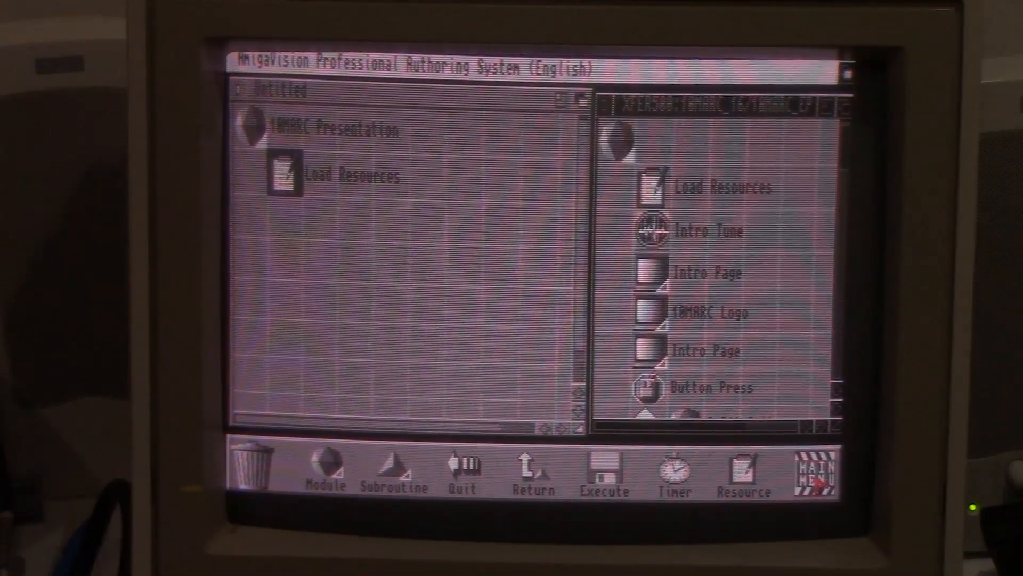
left_click(813, 470)
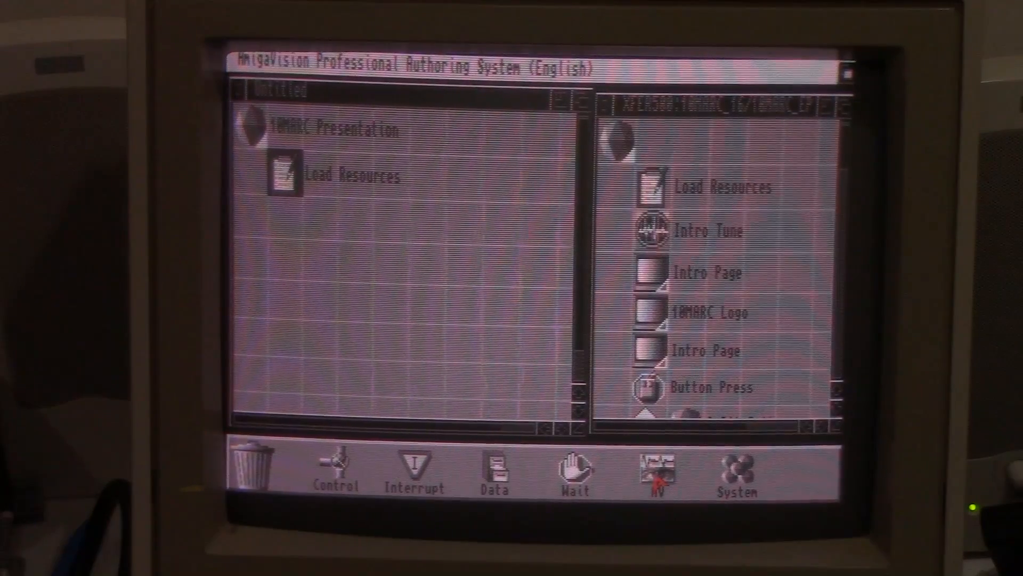
left_click(656, 466)
type("Intro Tune")
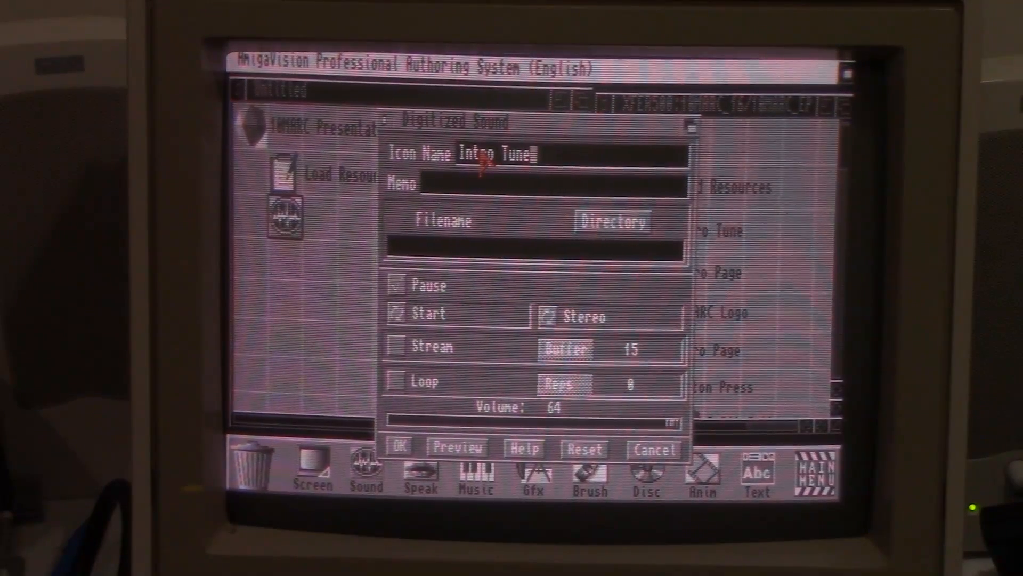
left_click(613, 222)
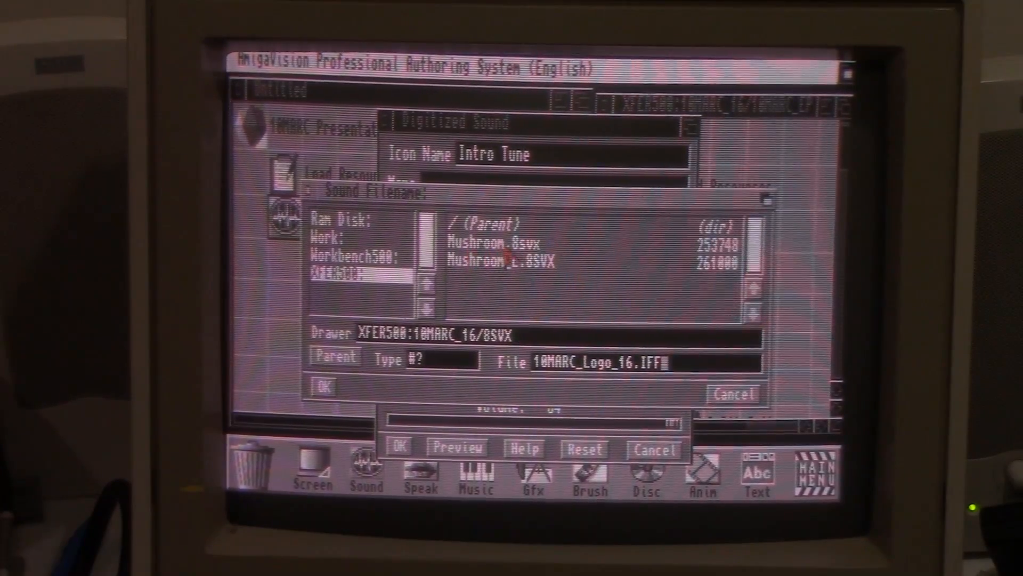
- Point Intro Tune at 8SVX/Mushroom.8svx and preview the sample
left_click(493, 243)
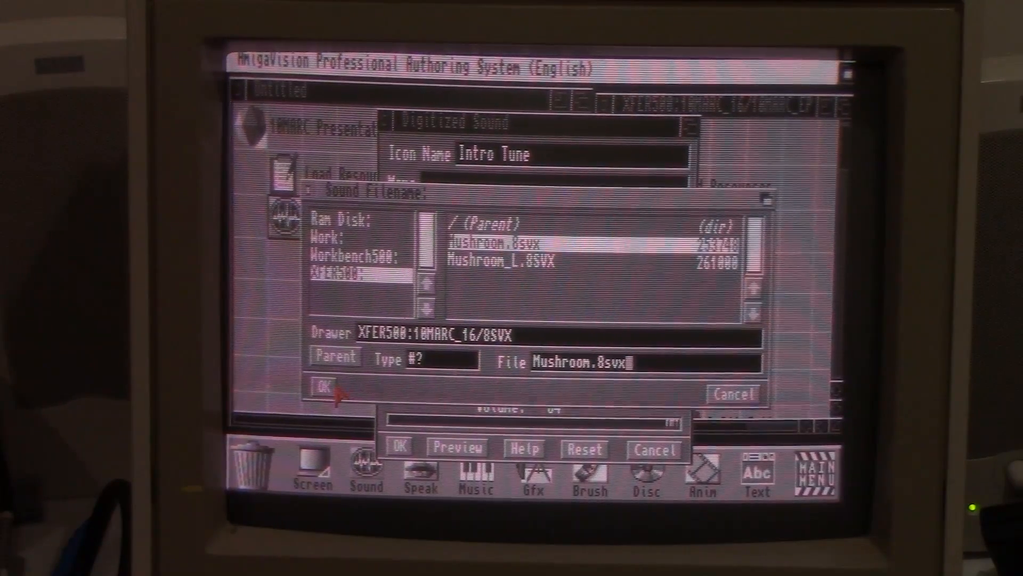
left_click(328, 384)
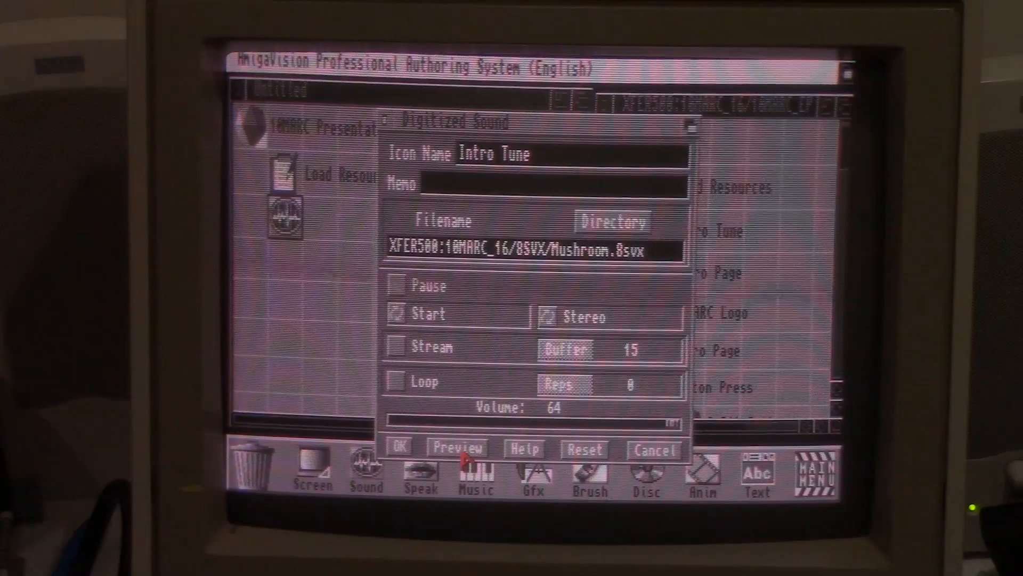
left_click(458, 449)
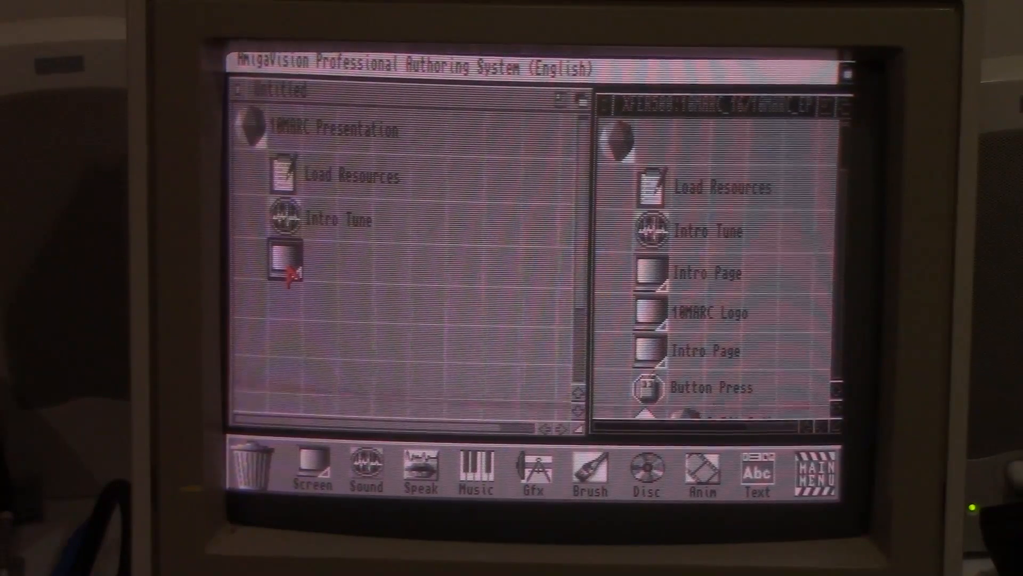
- Name the new screen step 'Intro Page' in its settings
double_click(283, 260)
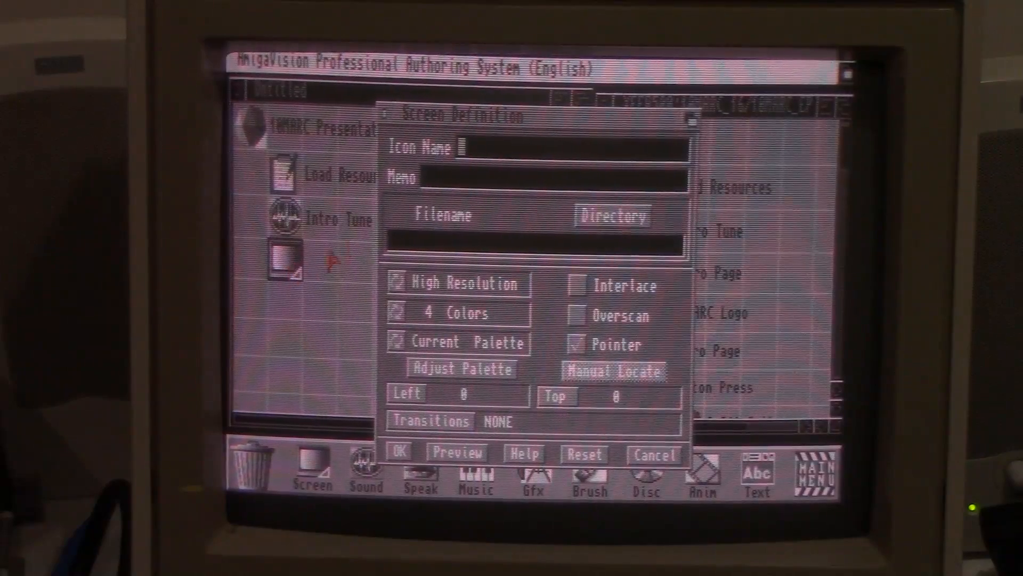
type("Int")
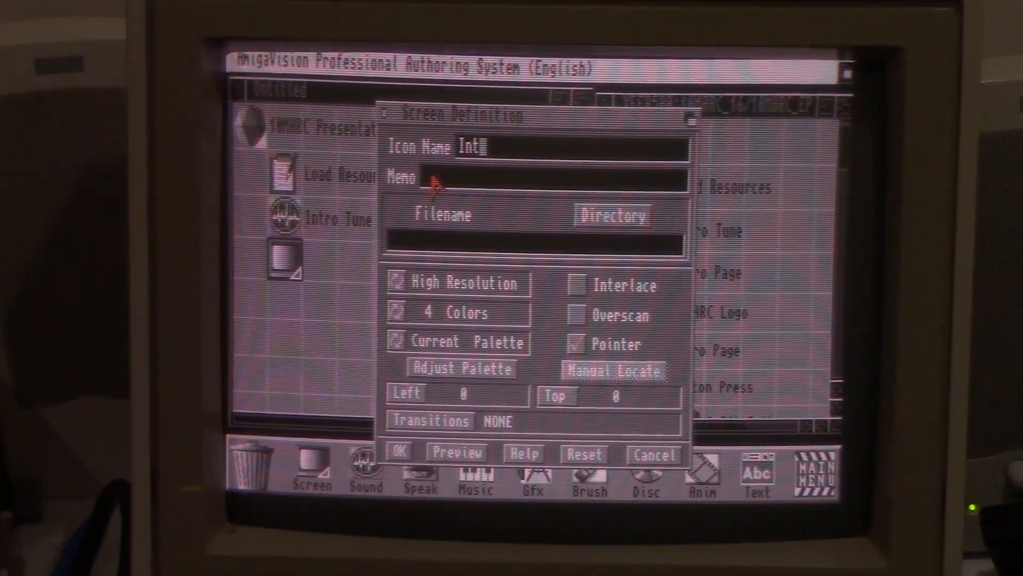
type("Intro Page")
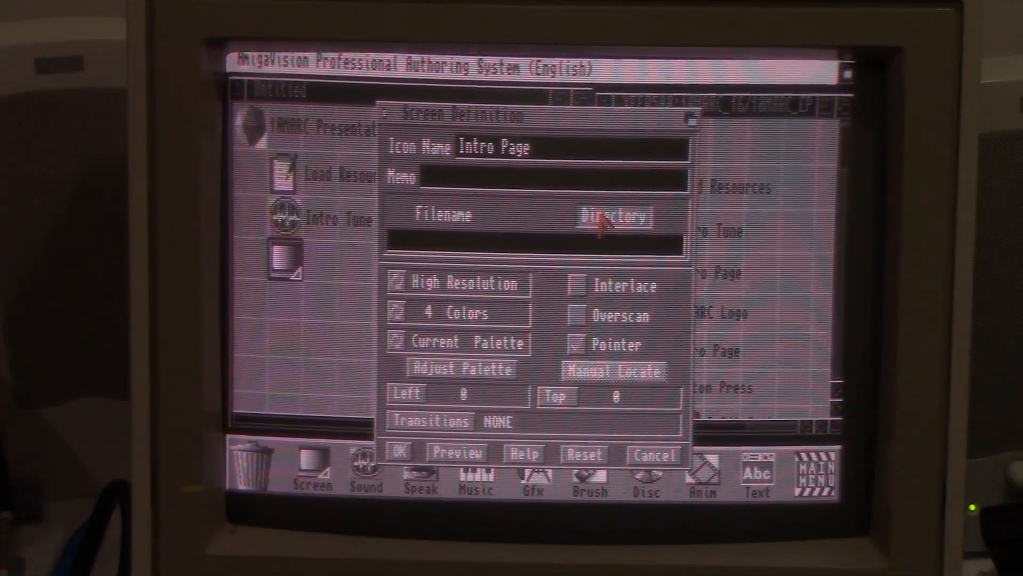
- Select Images/16/10MARC_Logo_16.IFF as the page picture
left_click(615, 217)
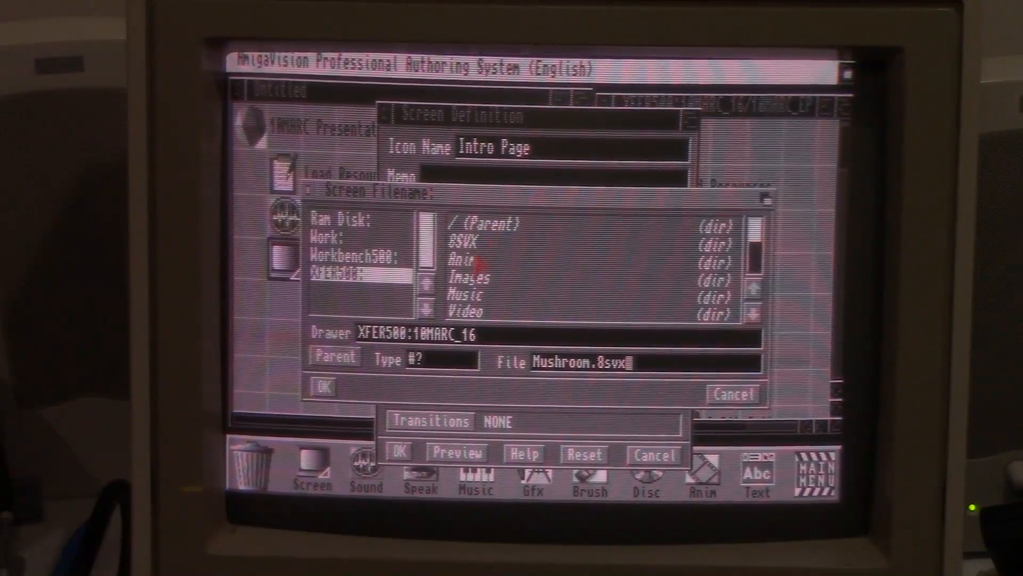
double_click(467, 278)
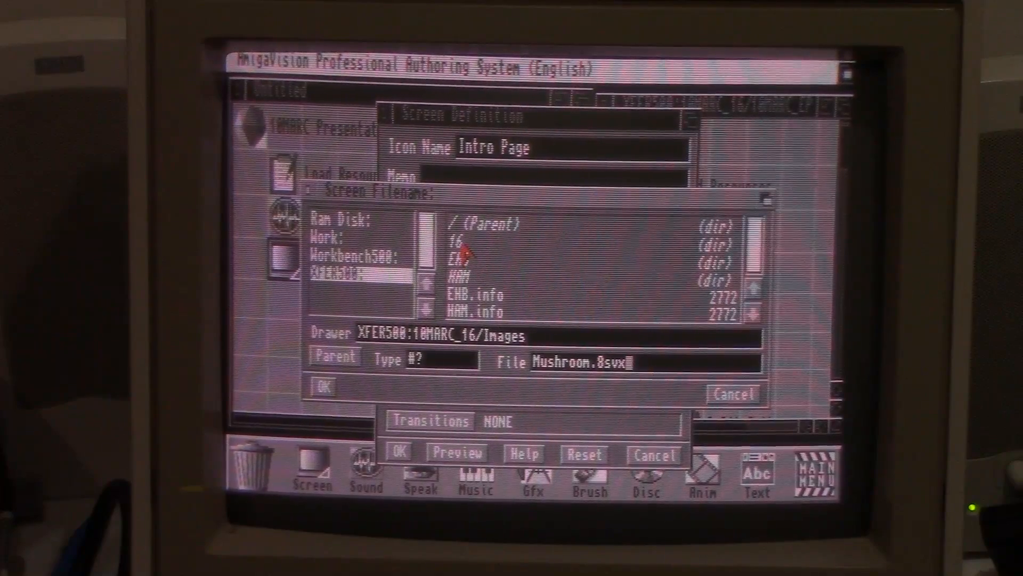
double_click(457, 240)
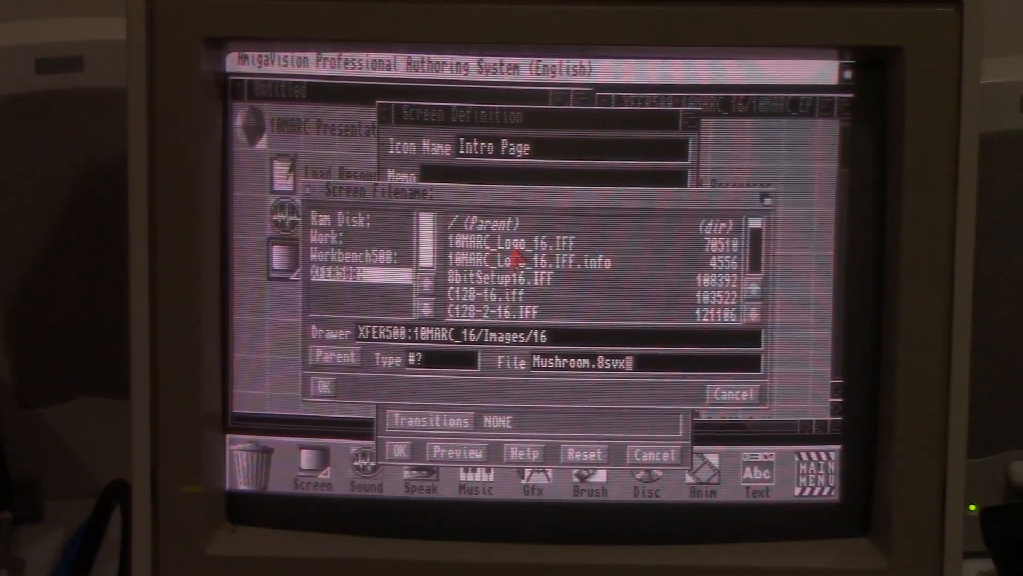
left_click(512, 242)
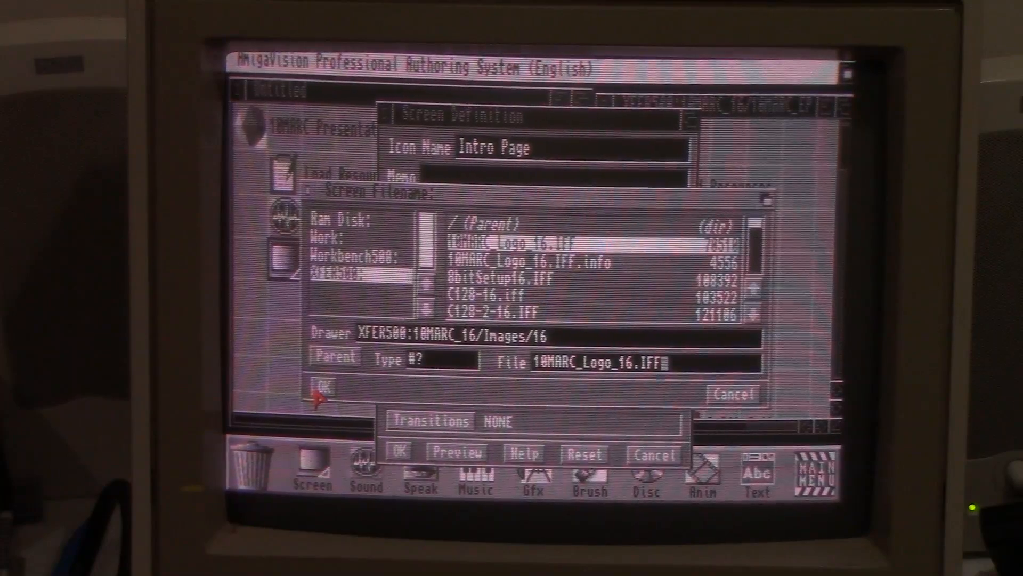
left_click(319, 386)
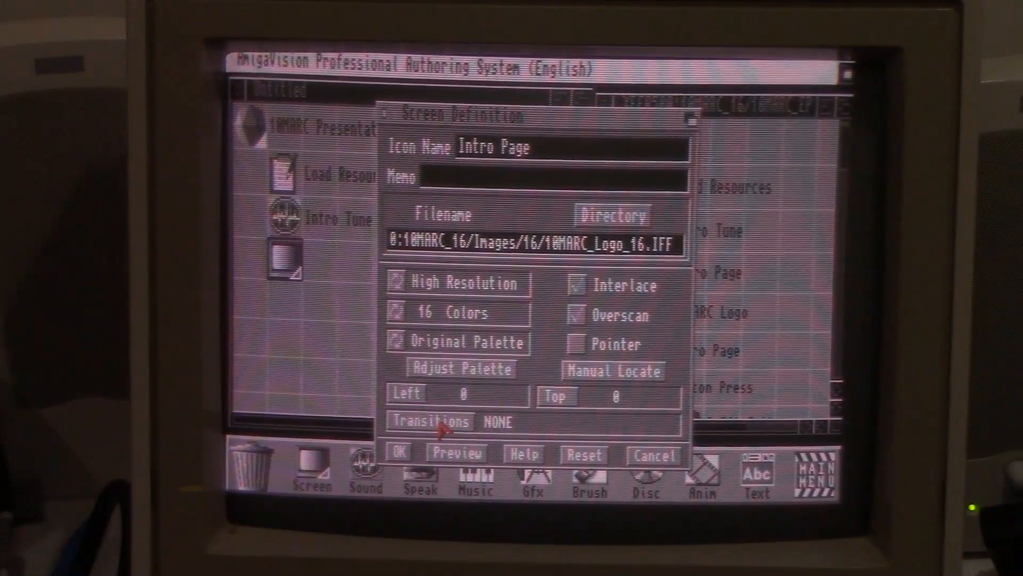
- Set the page transition to a half-second Fade from black
left_click(428, 421)
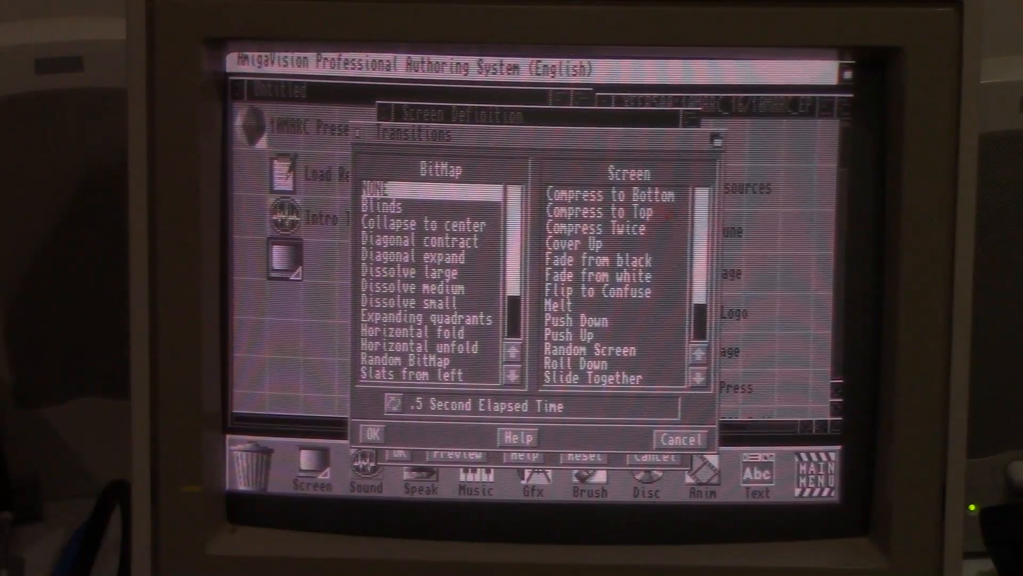
scroll("down", 3)
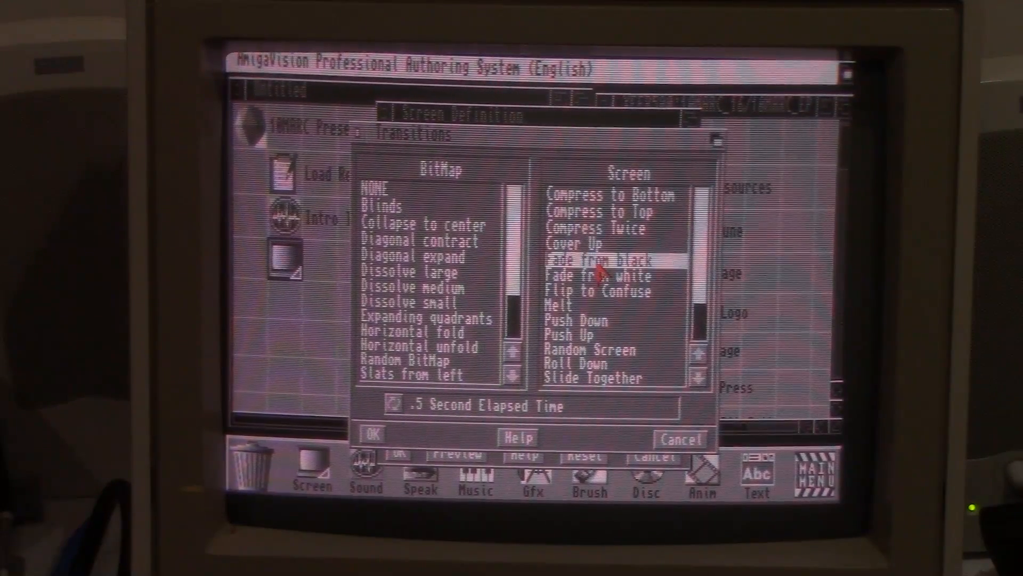
left_click(371, 435)
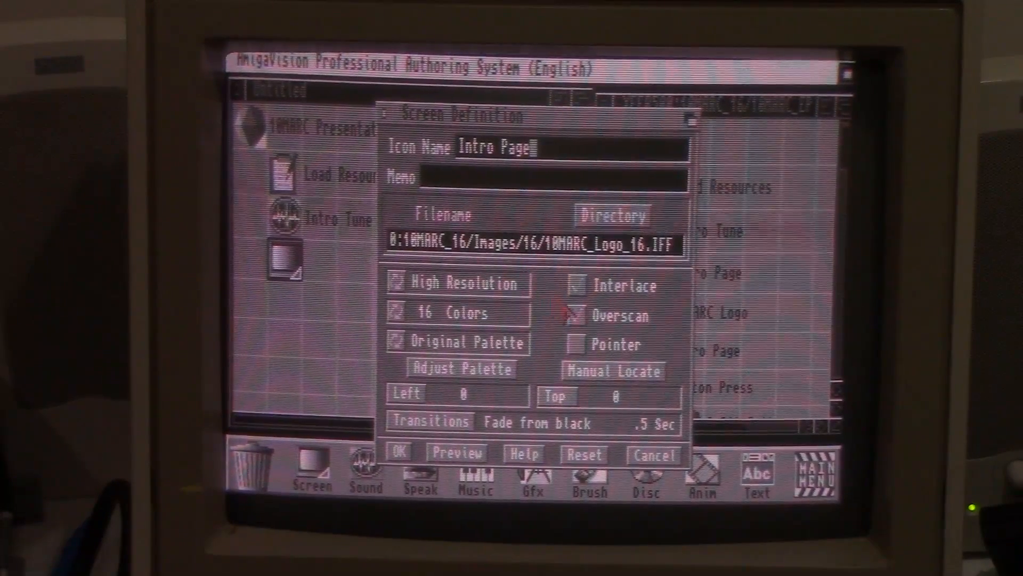